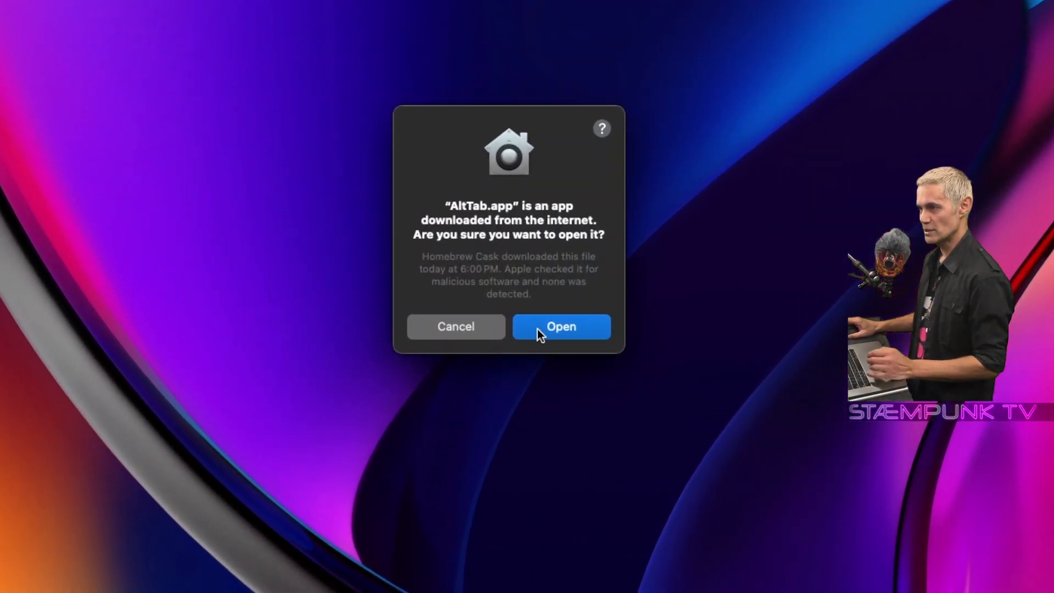
Step: Confirm the internet-download warning so AltTab launches and asks for its permissions
{"action": "left_click", "coordinate": [561, 326]}
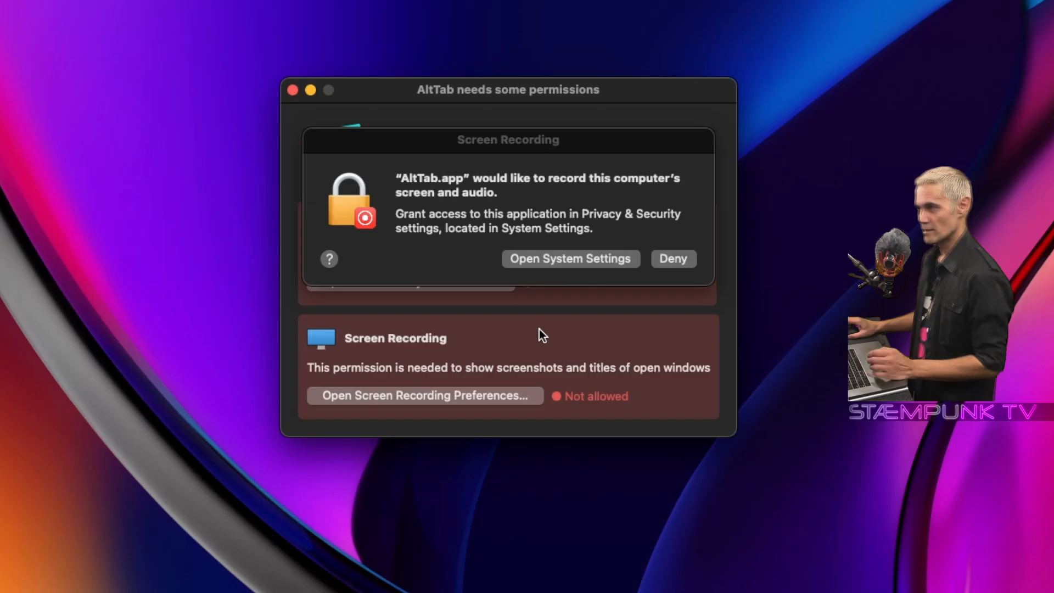
{"action": "mouse_move", "coordinate": [442, 216]}
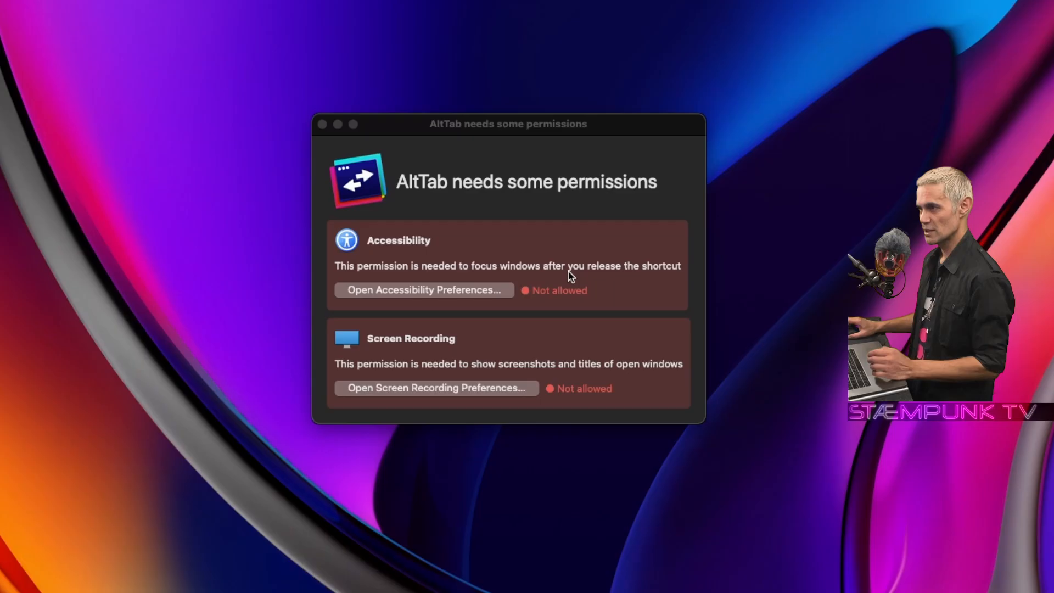
Step: Grant AltTab Screen Recording access in Privacy & Security and quit and reopen it
{"action": "left_click", "coordinate": [436, 388]}
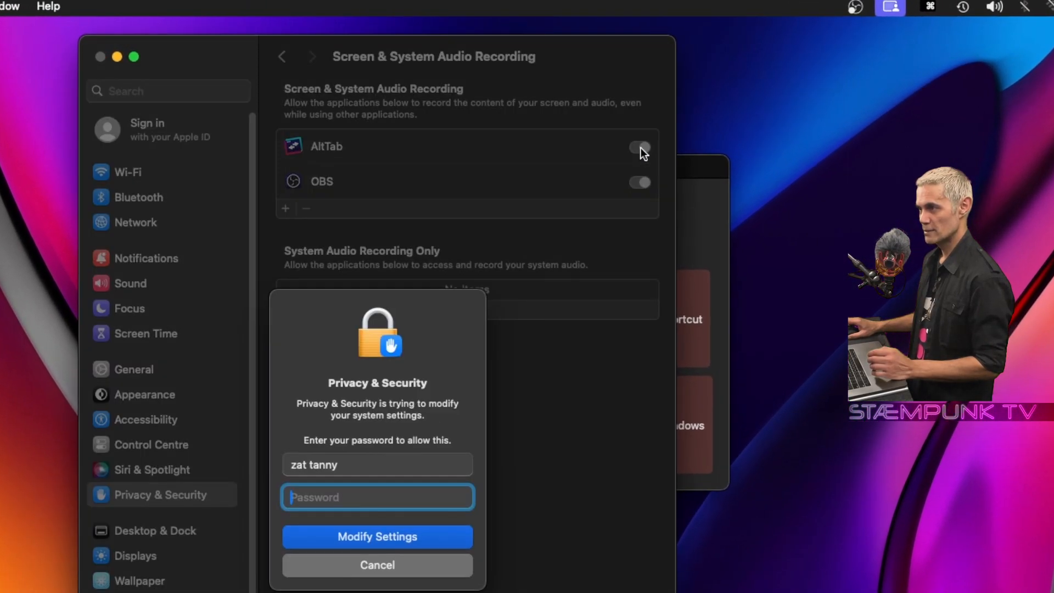
{"action": "scroll", "scroll_direction": "down", "scroll_amount": 3}
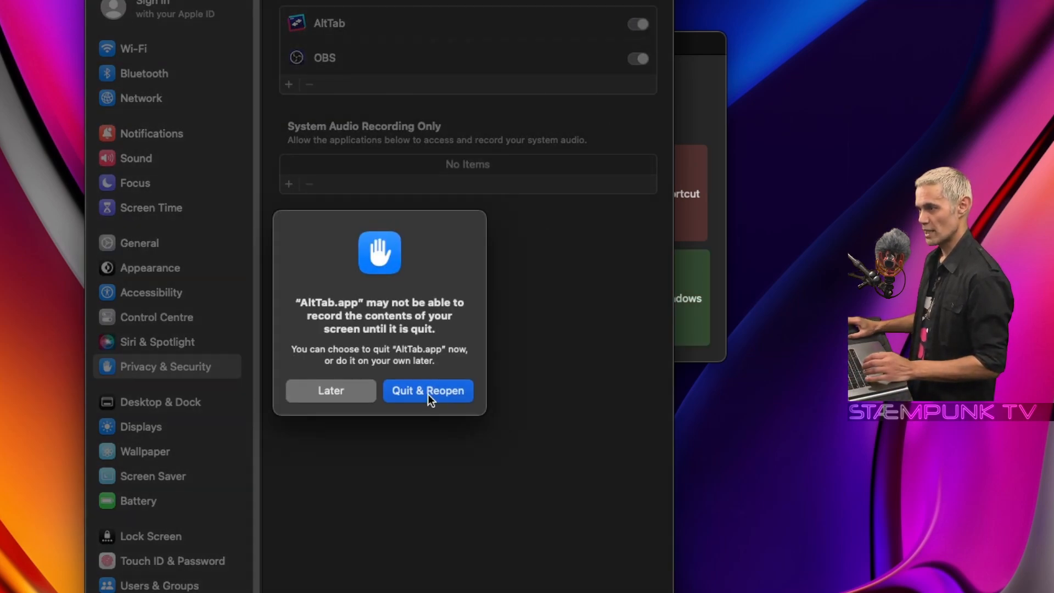
{"action": "left_click", "coordinate": [427, 391]}
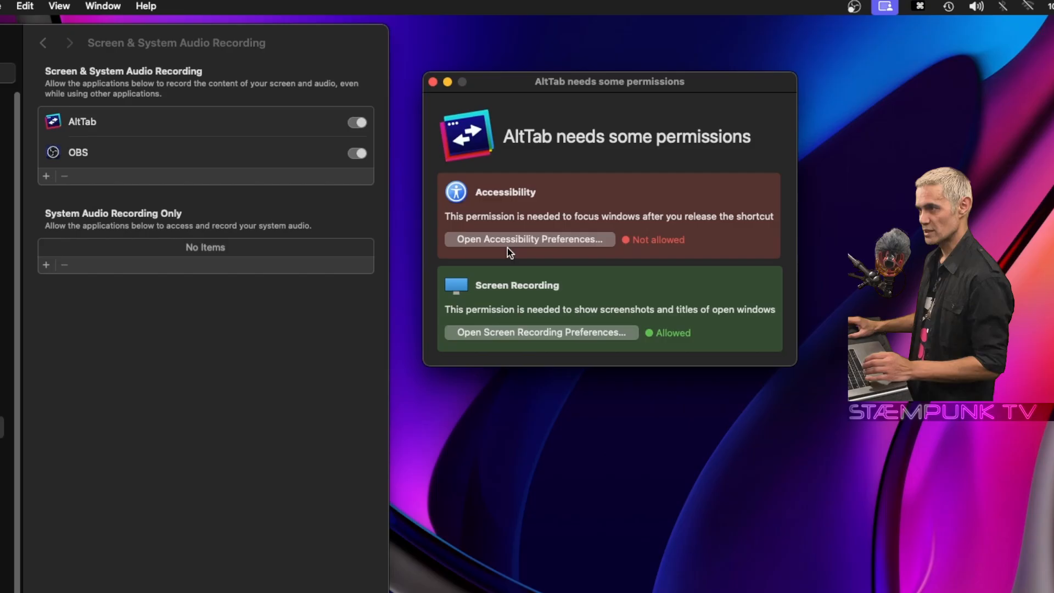
Step: Enable AltTab in Privacy & Security > Accessibility so it may control the computer
{"action": "left_click", "coordinate": [529, 239]}
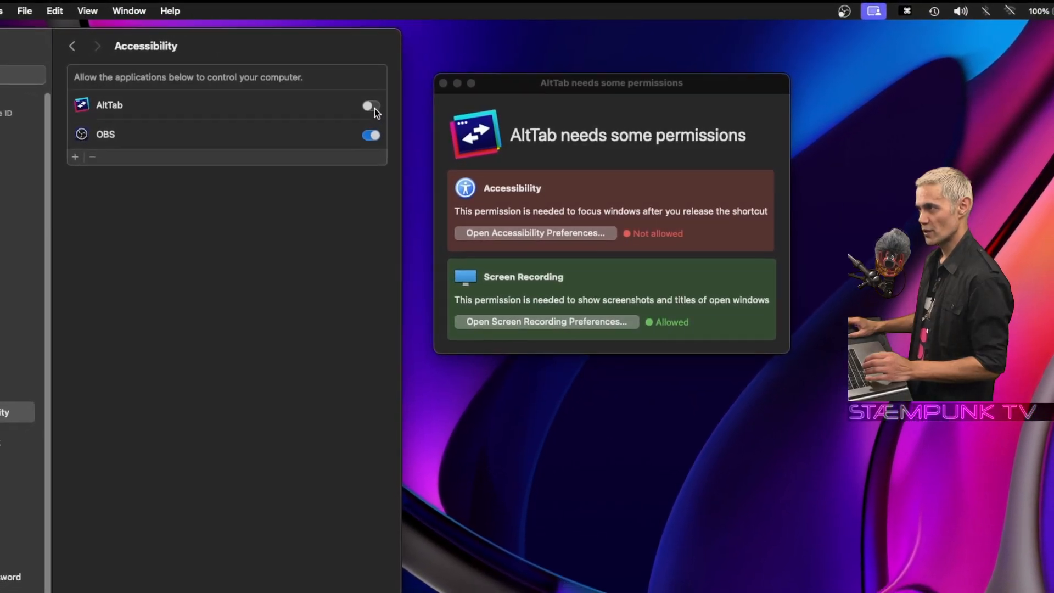
{"action": "left_click", "coordinate": [371, 106]}
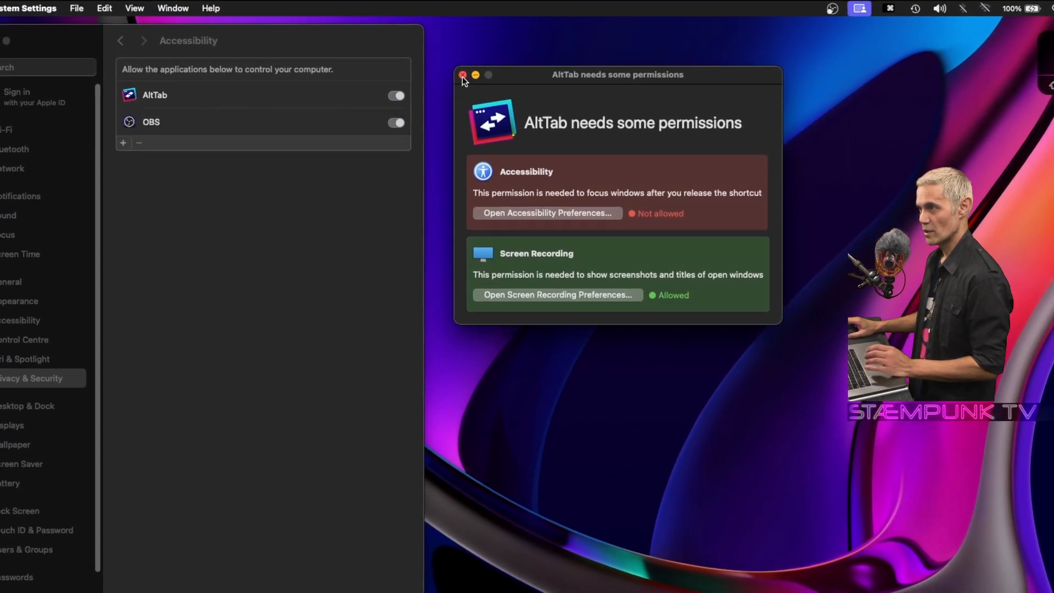
Step: Dismiss AltTab's permissions window, leaving it running as a background item
{"action": "left_click", "coordinate": [463, 75]}
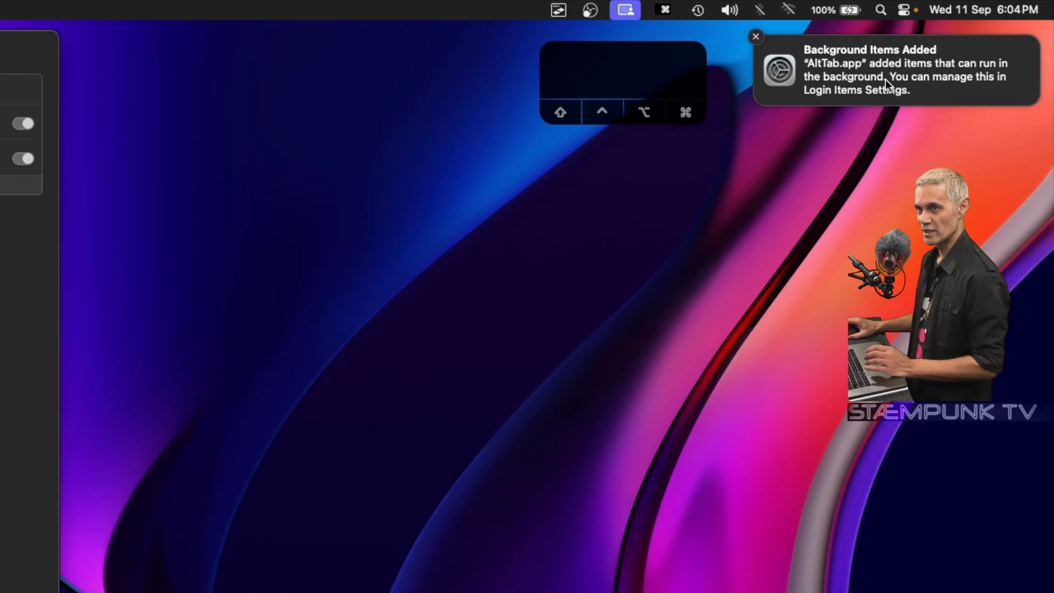
{"action": "mouse_move", "coordinate": [684, 72]}
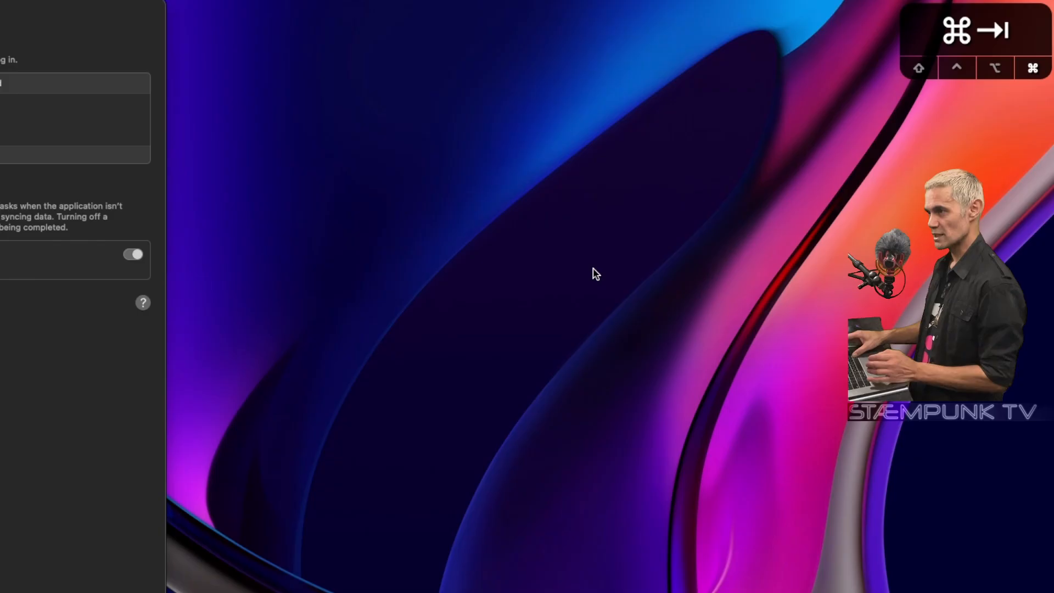
Step: Switch to Finder and browse the Last 2 Months and Documents folders
{"action": "key", "text": "cmd+tab"}
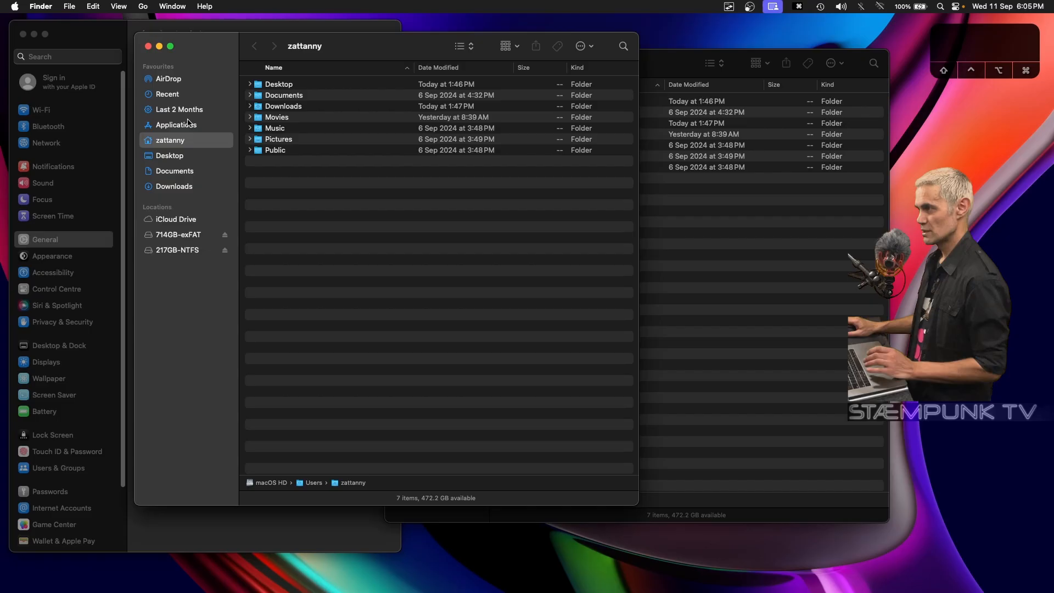
{"action": "left_click", "coordinate": [179, 109]}
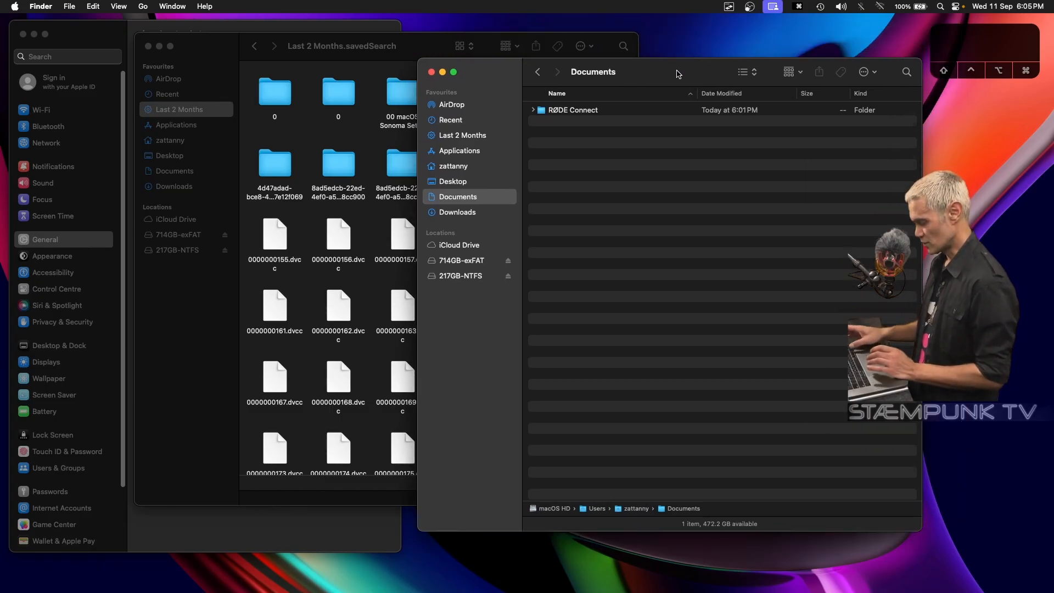
{"action": "key", "text": "cmd+tab"}
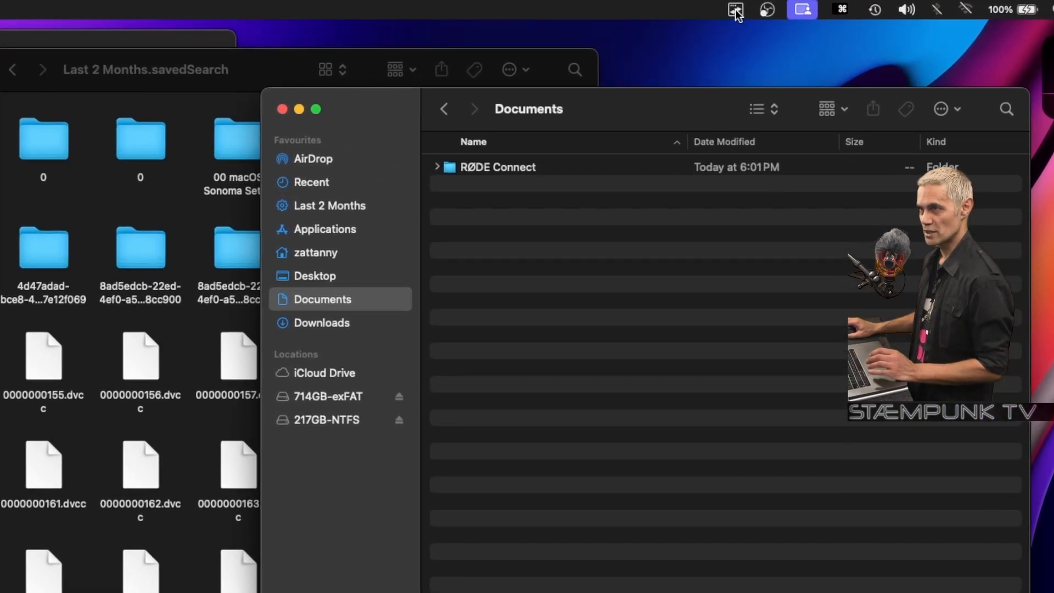
Step: Bring up AltTab's General preferences from its menu bar icon
{"action": "left_click", "coordinate": [734, 10]}
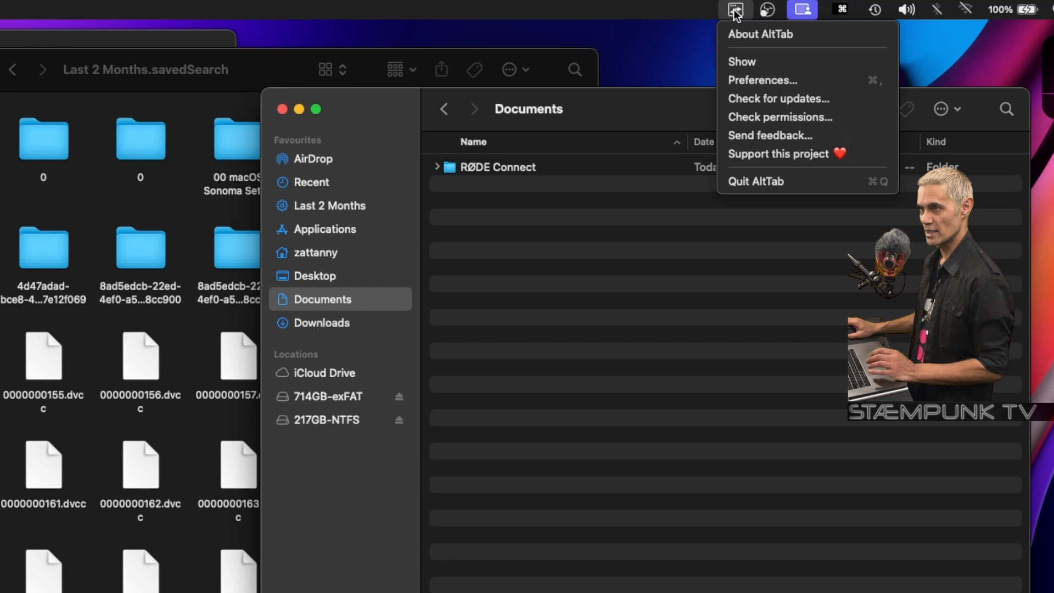
{"action": "mouse_move", "coordinate": [752, 80]}
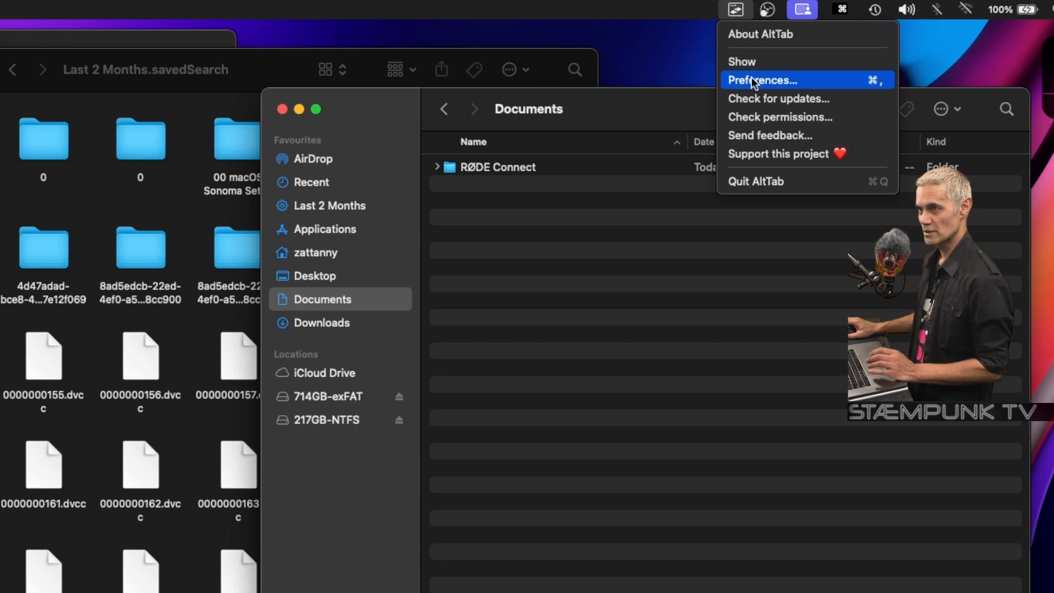
{"action": "left_click", "coordinate": [758, 80]}
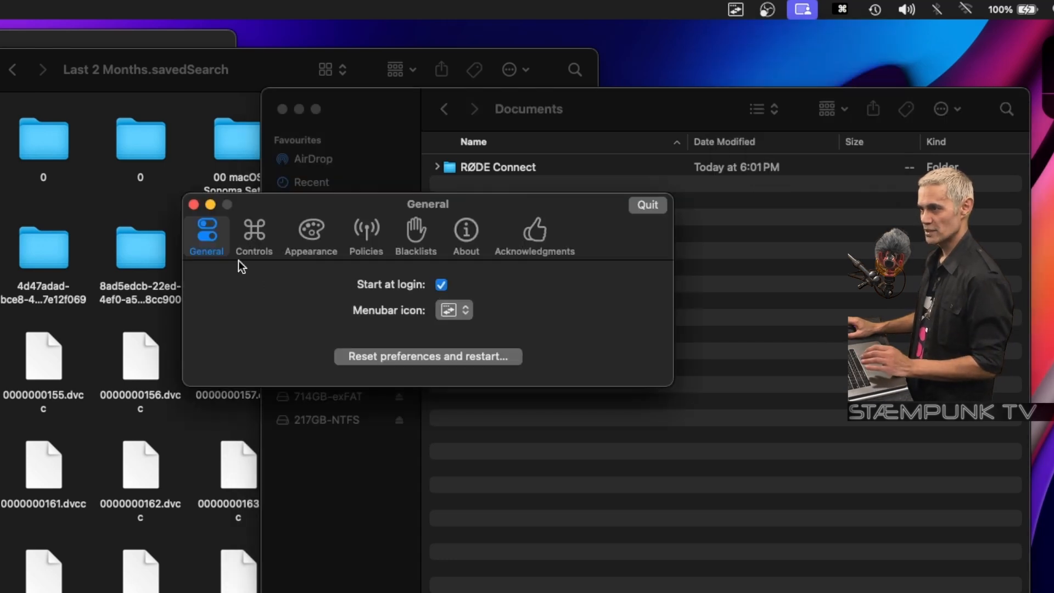
{"action": "mouse_move", "coordinate": [444, 310]}
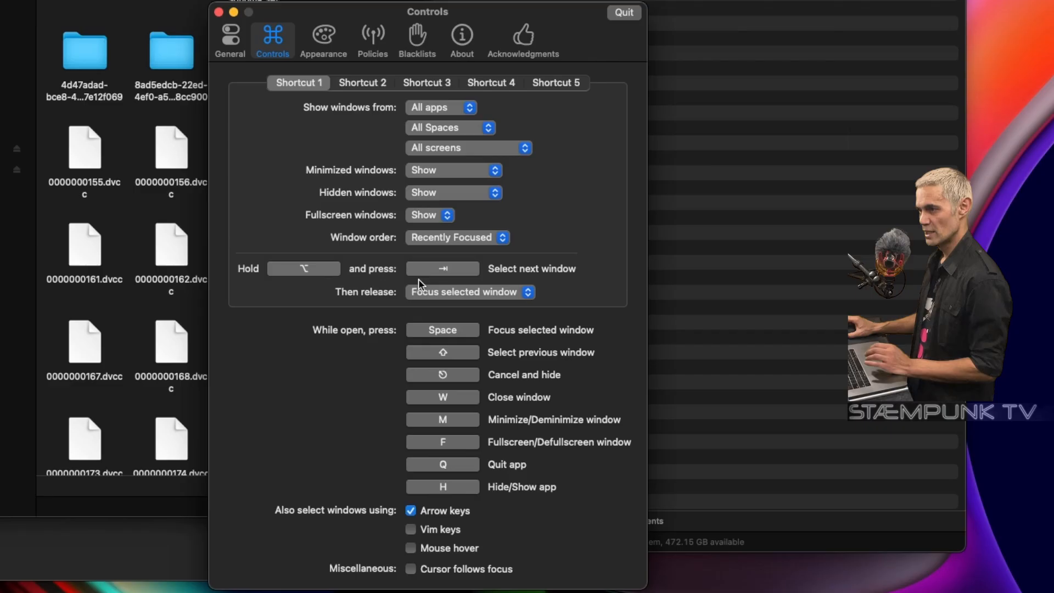
{"action": "mouse_move", "coordinate": [301, 288]}
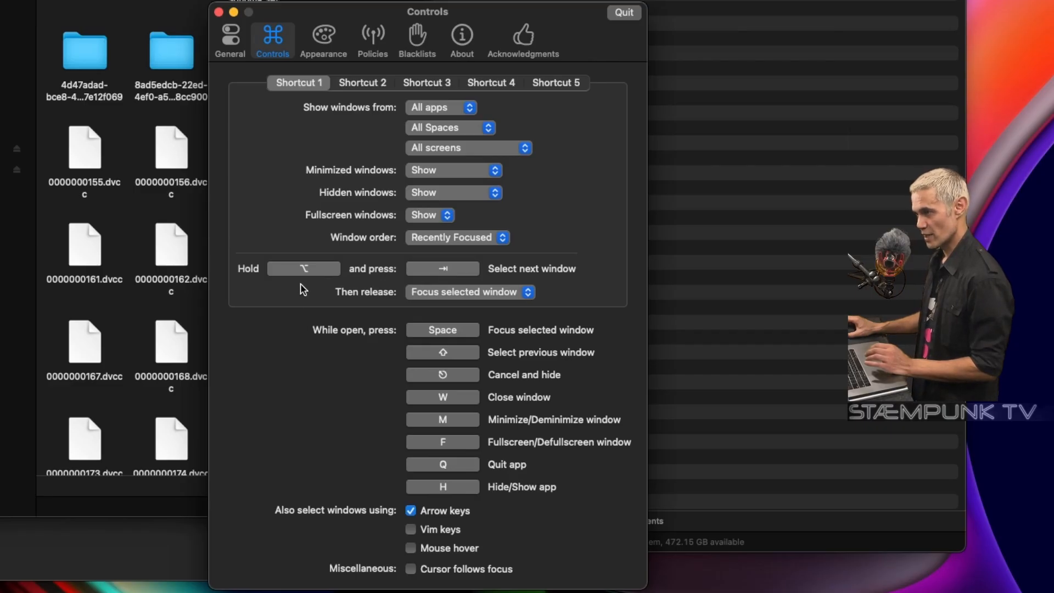